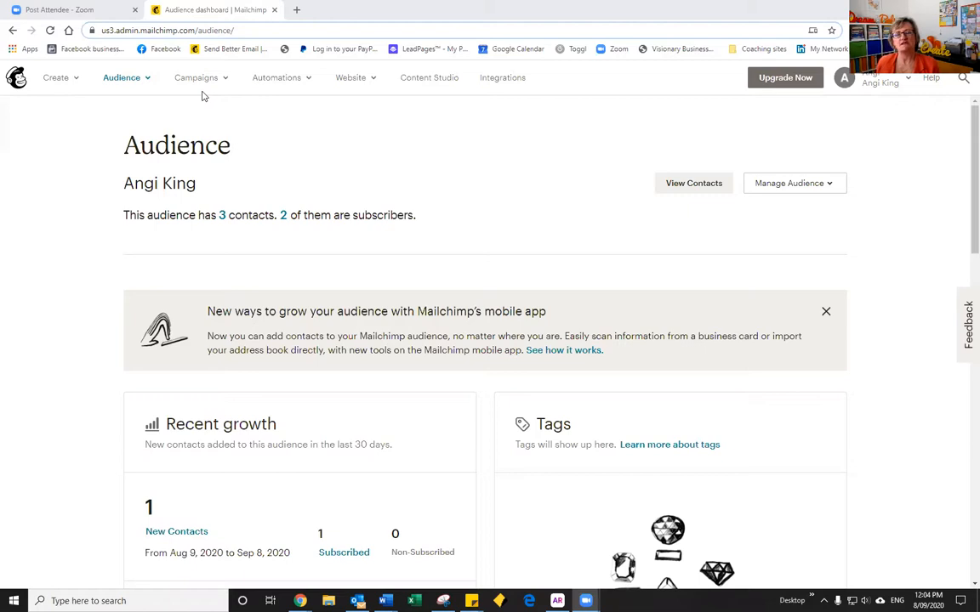
{"action": "mouse_move", "coordinate": [421, 90]}
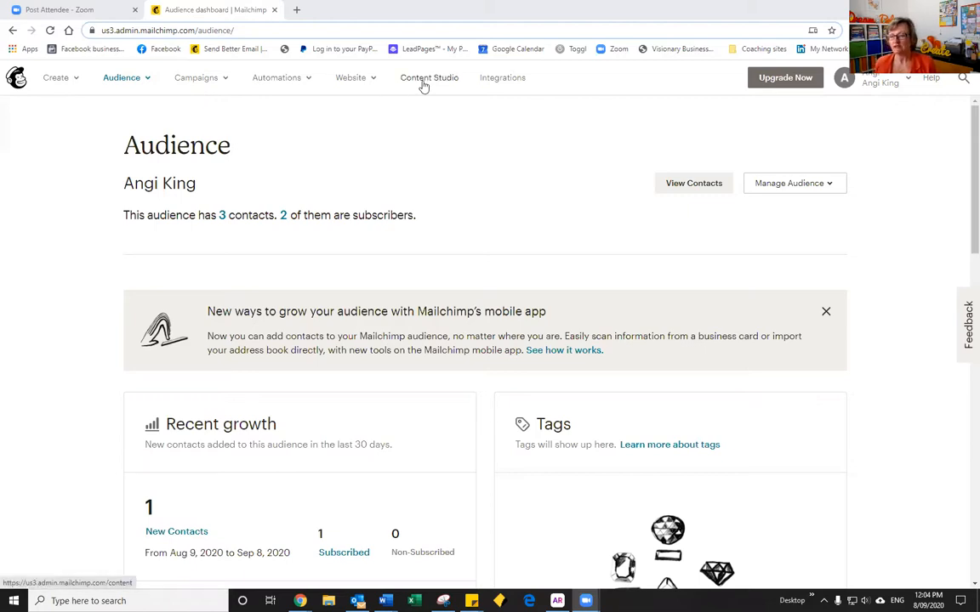
Step: Go to Content Studio from the top navigation bar
{"action": "left_click", "coordinate": [428, 77]}
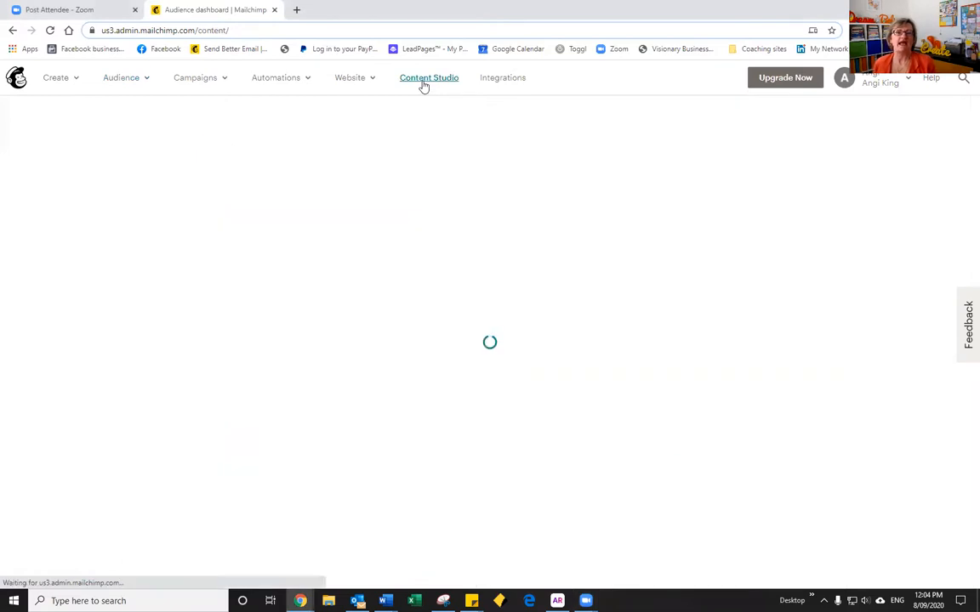
Step: Load Content Studio on the Creative Assistant section, which shows no designs yet
{"action": "left_click", "coordinate": [428, 77]}
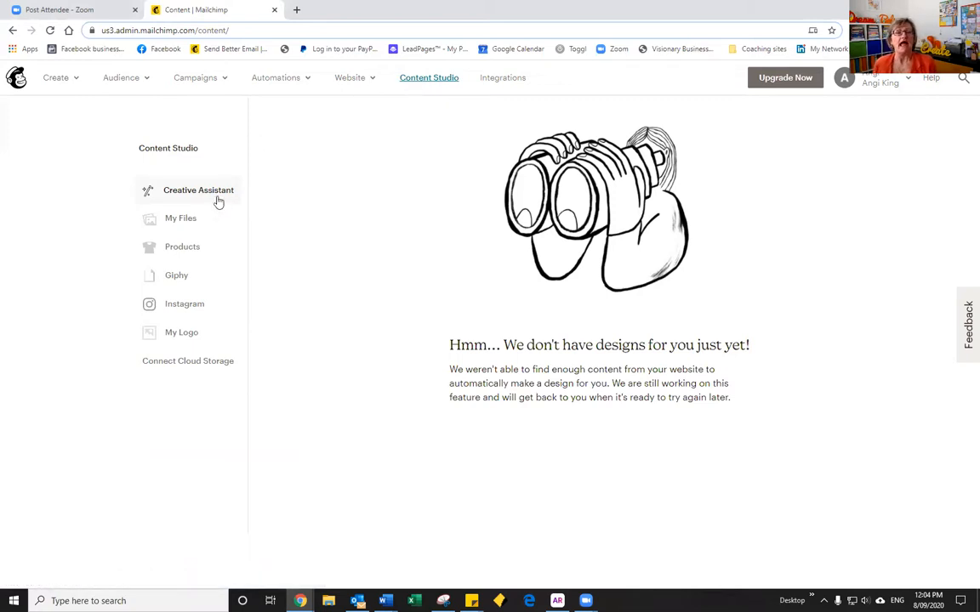
{"action": "mouse_move", "coordinate": [188, 230]}
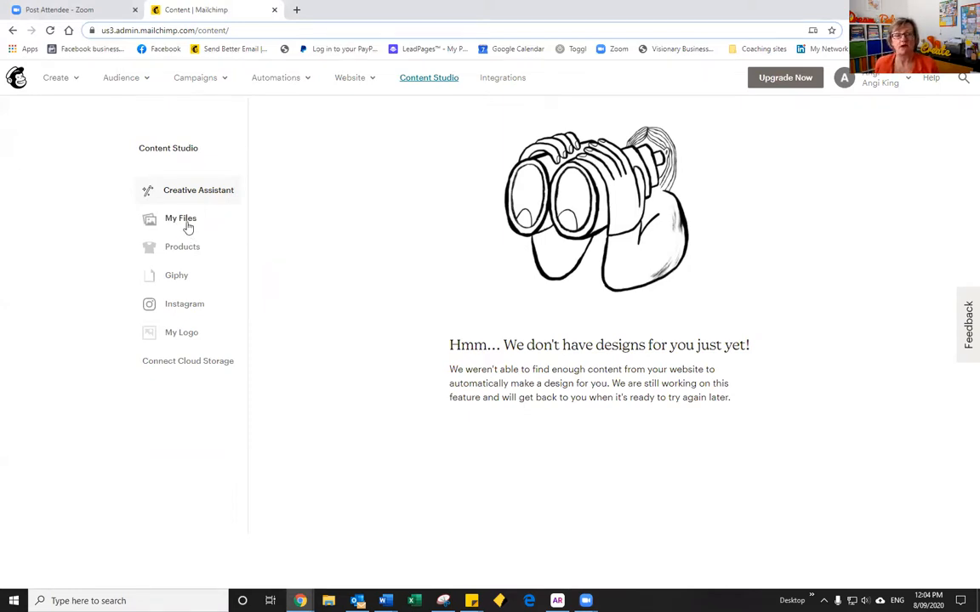
Step: Open My Files to list the three uploaded files, including the sunflower image
{"action": "left_click", "coordinate": [179, 221]}
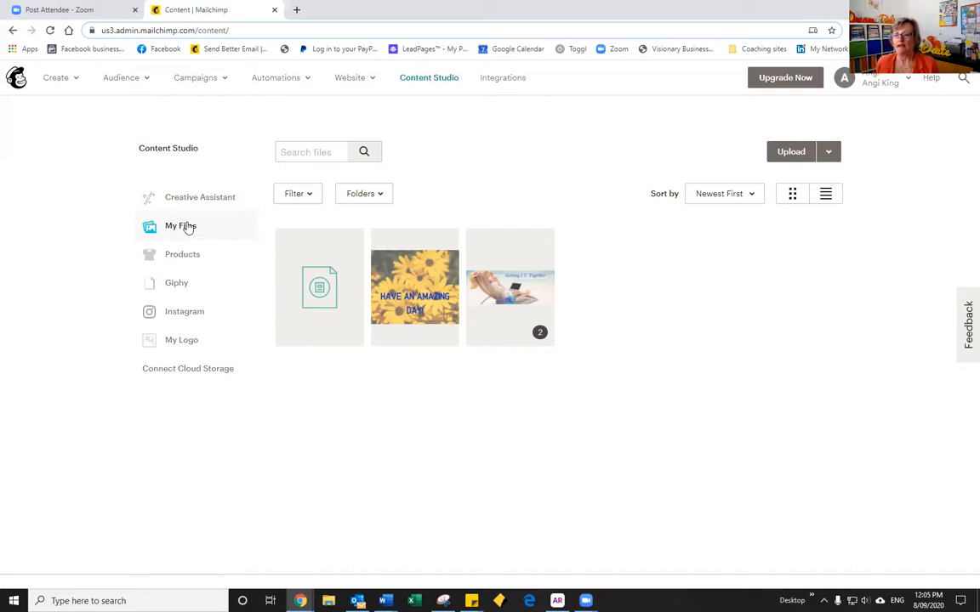
{"action": "mouse_move", "coordinate": [370, 205]}
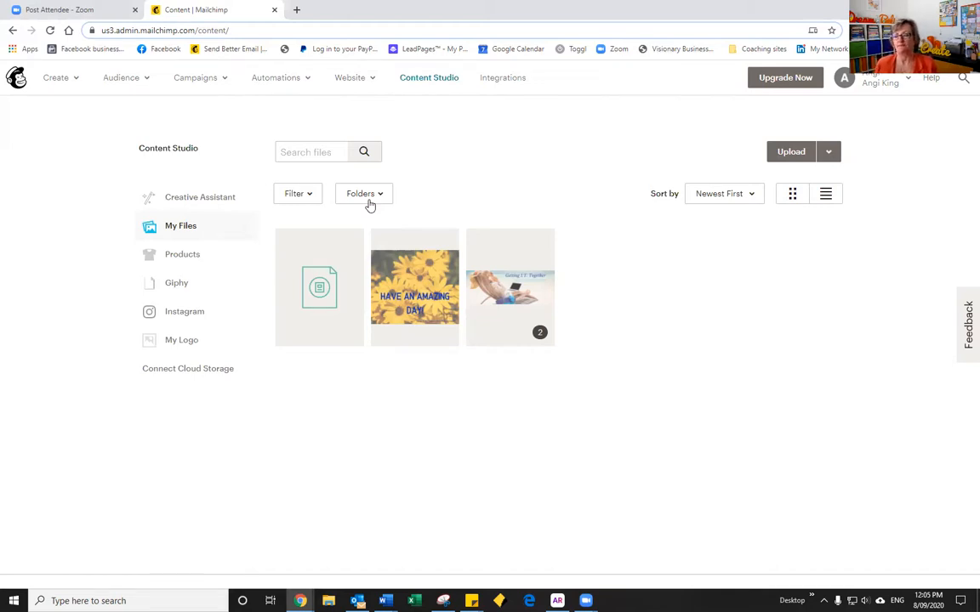
{"action": "mouse_move", "coordinate": [306, 200]}
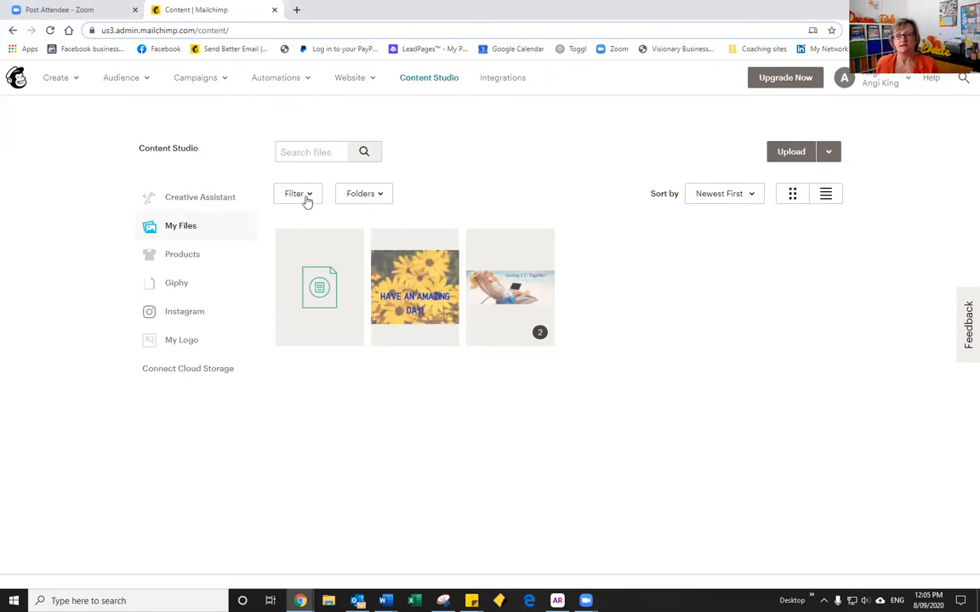
Step: Filter My Files to Image content type, clear that filter, then reopen the content type options
{"action": "left_click", "coordinate": [296, 193]}
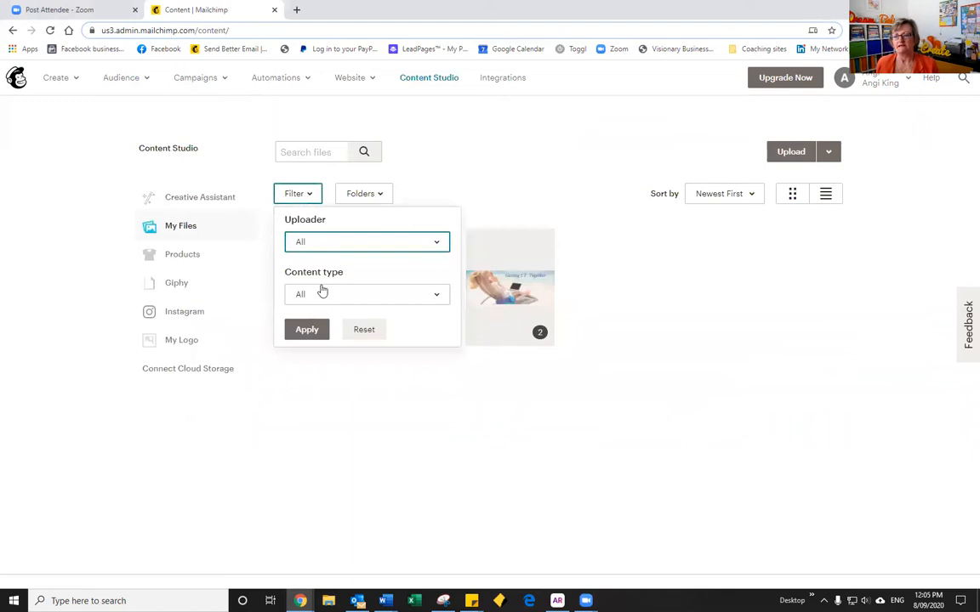
{"action": "mouse_move", "coordinate": [331, 299]}
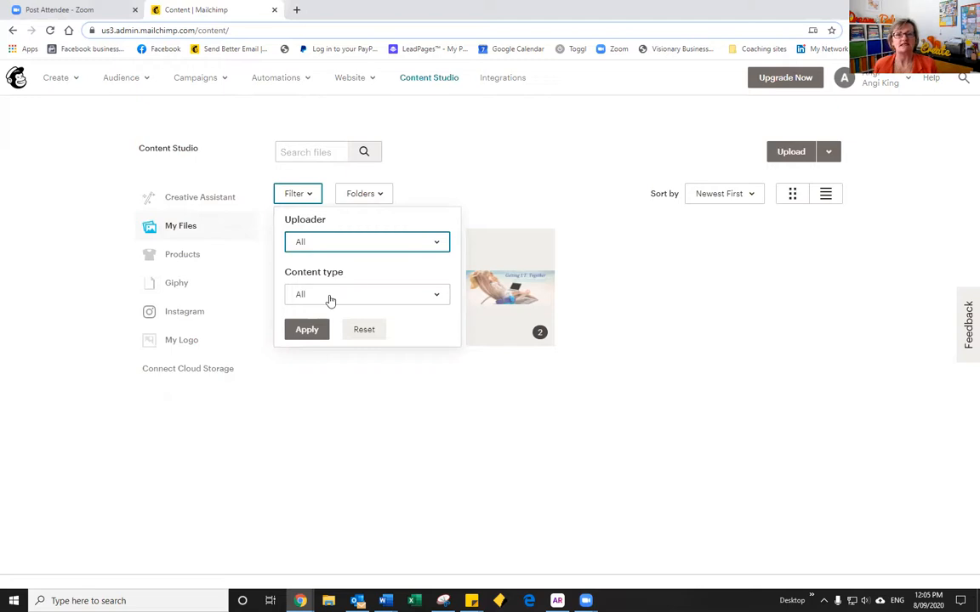
{"action": "left_click", "coordinate": [367, 295]}
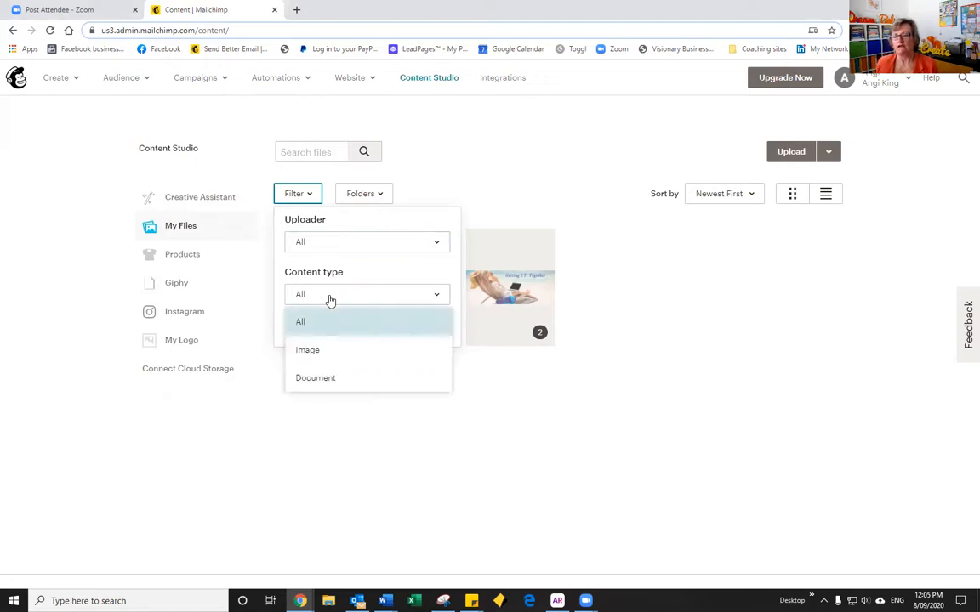
{"action": "mouse_move", "coordinate": [323, 346]}
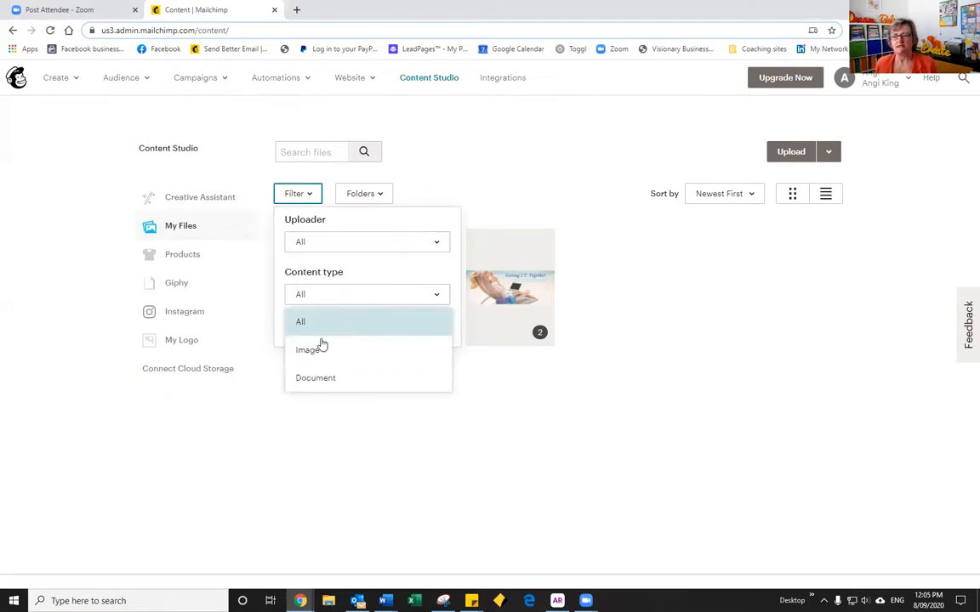
{"action": "mouse_move", "coordinate": [317, 353]}
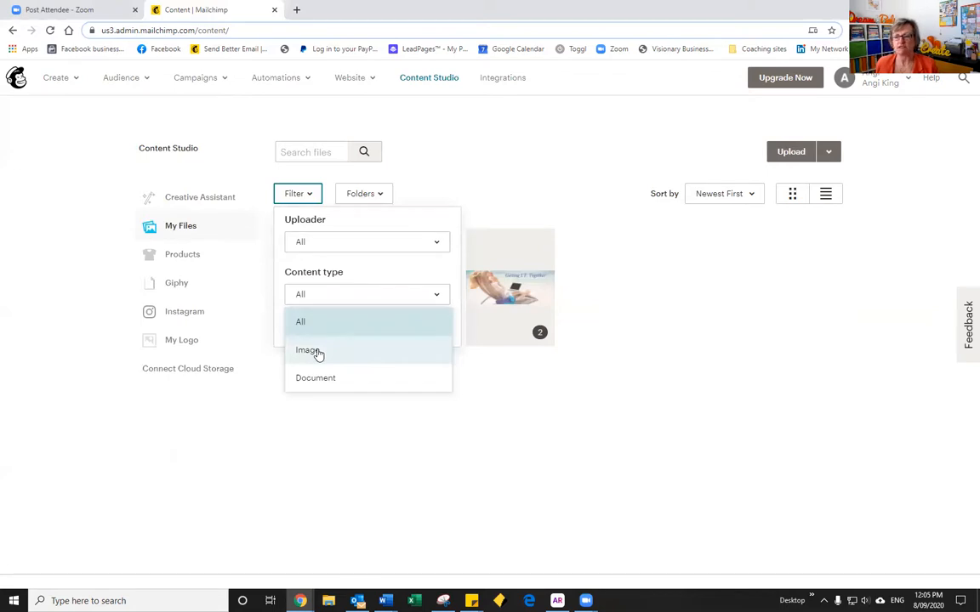
{"action": "left_click", "coordinate": [307, 350]}
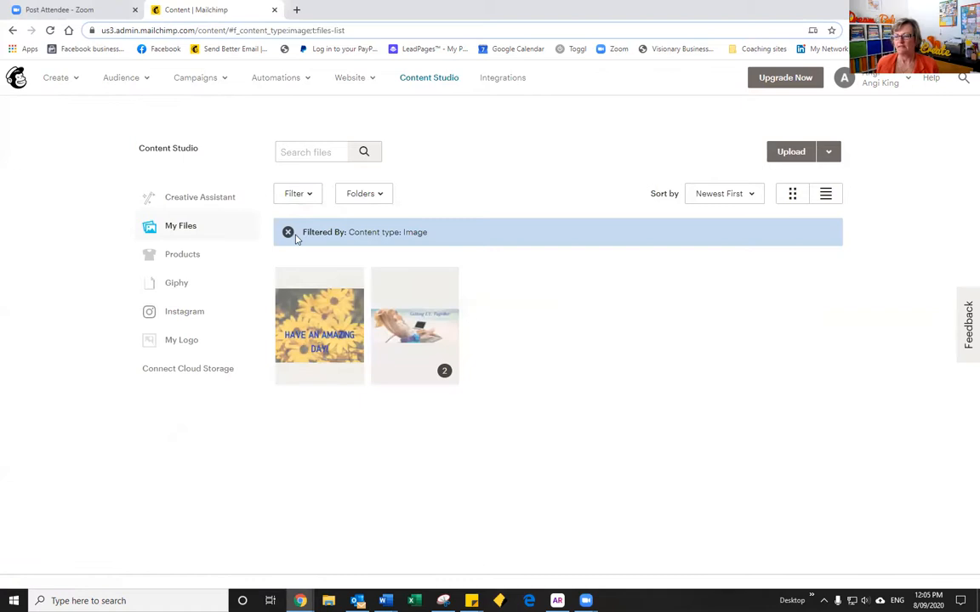
{"action": "left_click", "coordinate": [297, 193]}
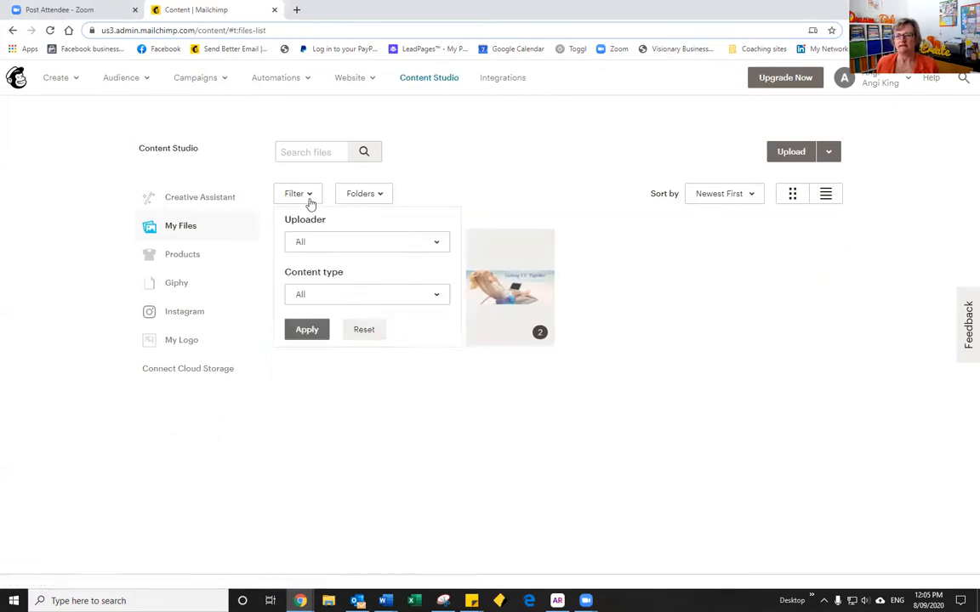
{"action": "left_click", "coordinate": [367, 294]}
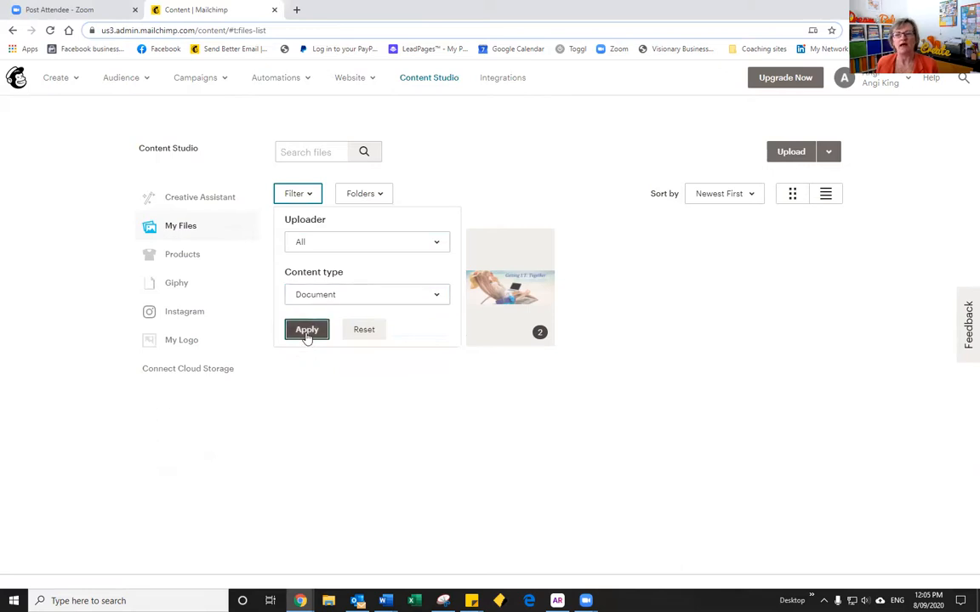
Step: Apply the Document content type filter, leaving a single document listed
{"action": "left_click", "coordinate": [306, 329]}
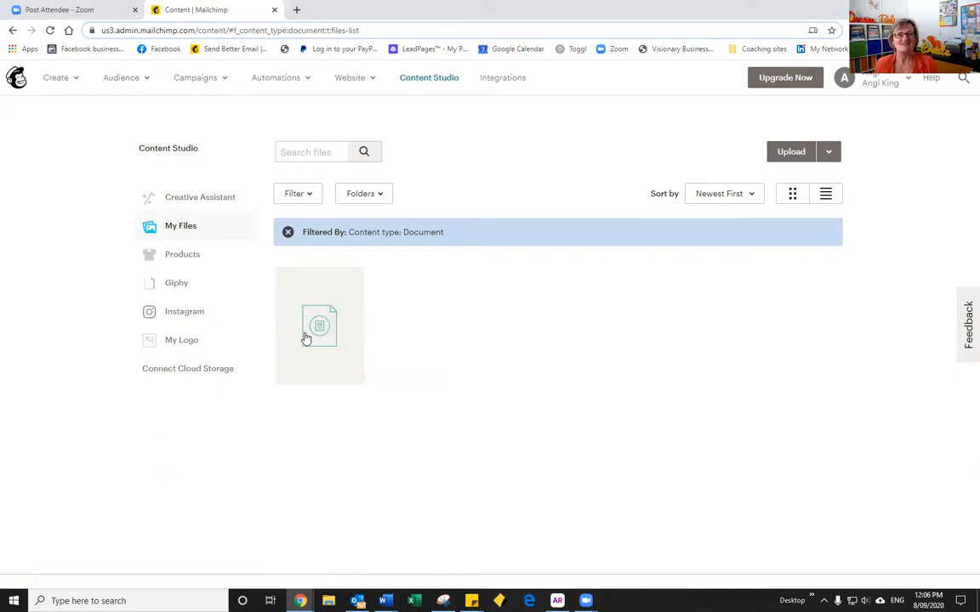
{"action": "mouse_move", "coordinate": [552, 404]}
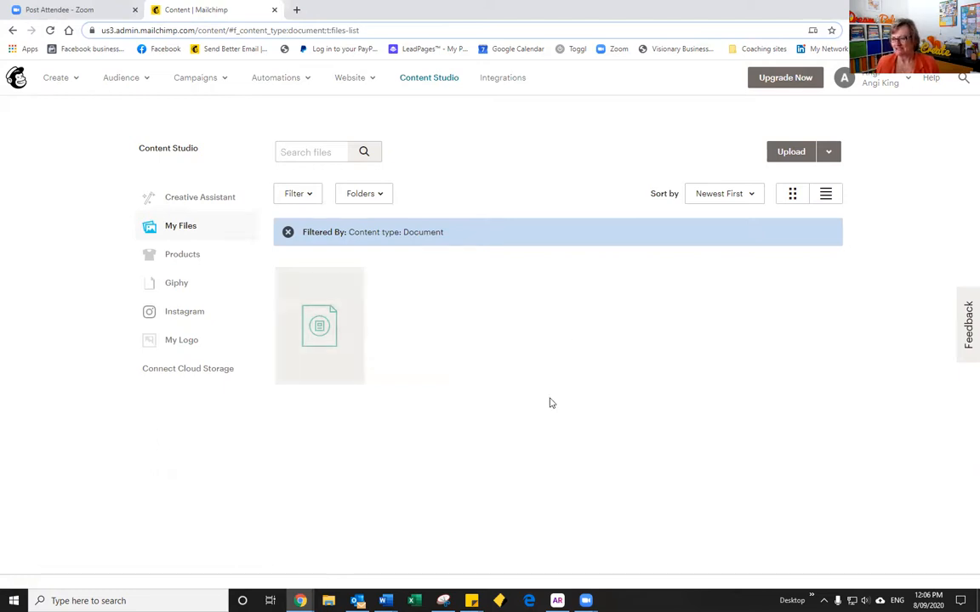